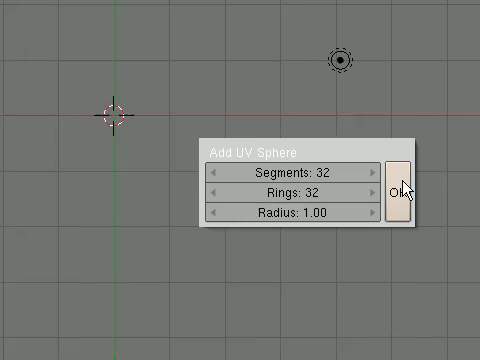
Step: Add a UV sphere with 32 segments, 32 rings and radius 1.00
left_click(402, 185)
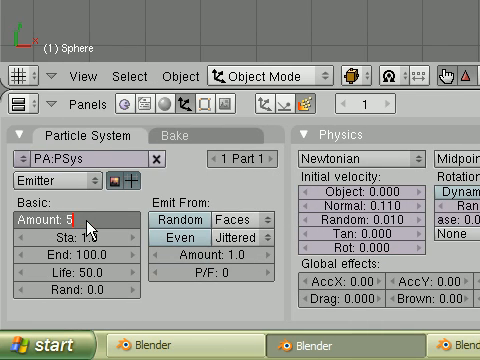
Step: Set the sphere's emitter particle Amount to 5000
type("5000")
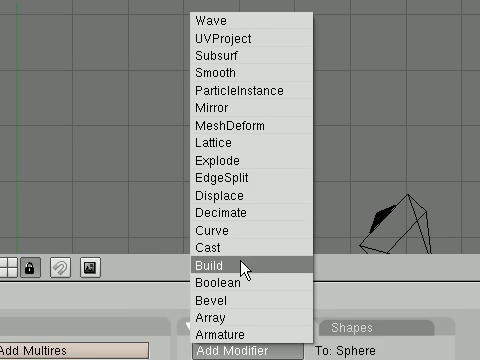
Step: Choose Explode from the Add Modifier list for the sphere
left_click(209, 265)
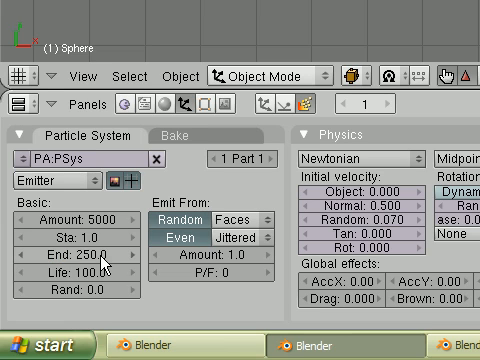
mouse_move(103, 252)
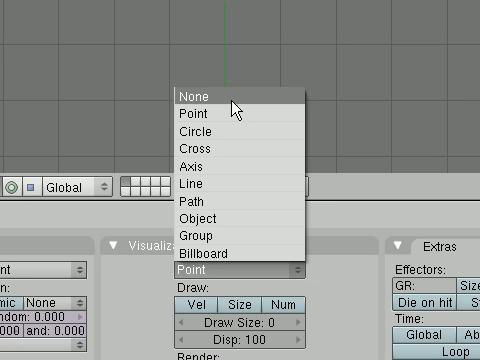
Step: Set the particle Draw type from Point to None
left_click(198, 88)
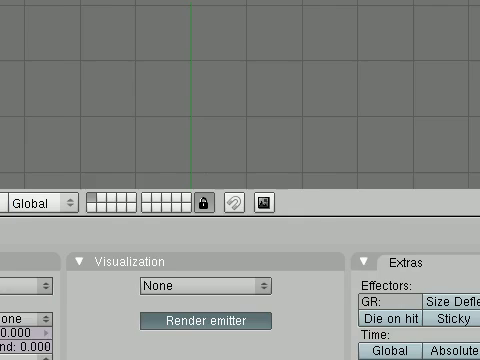